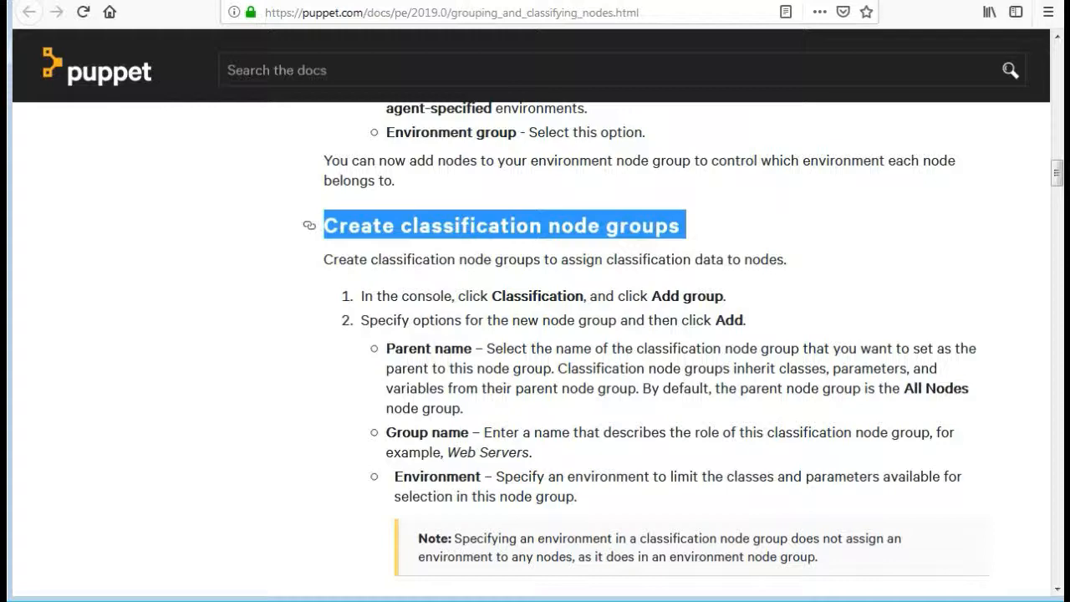
- Locate the Puppetfile in the environment-config repository and bring it up for editing
scroll(down, 3)
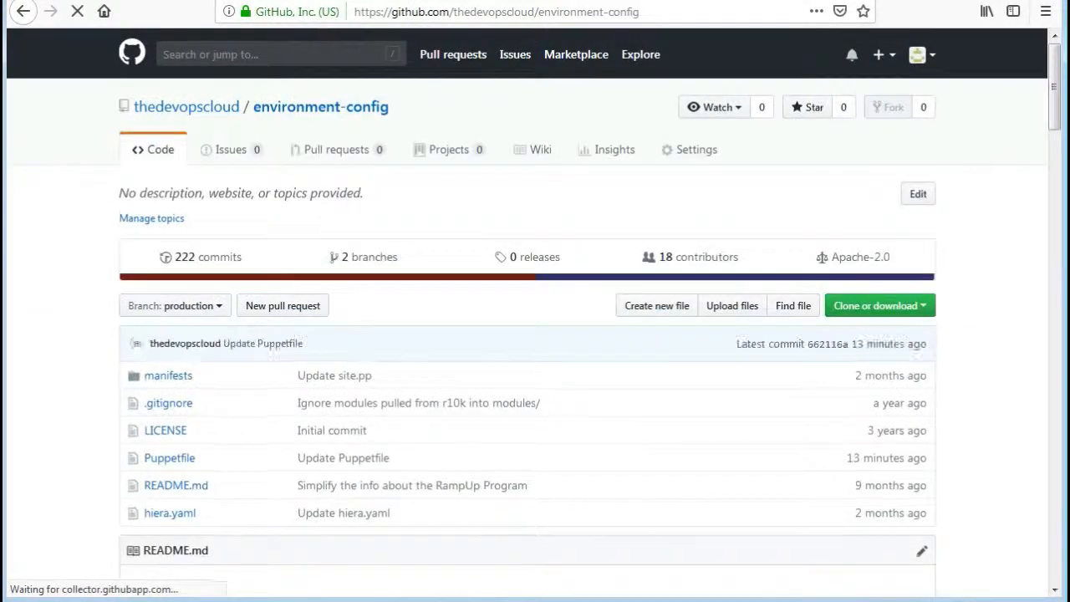
click(169, 459)
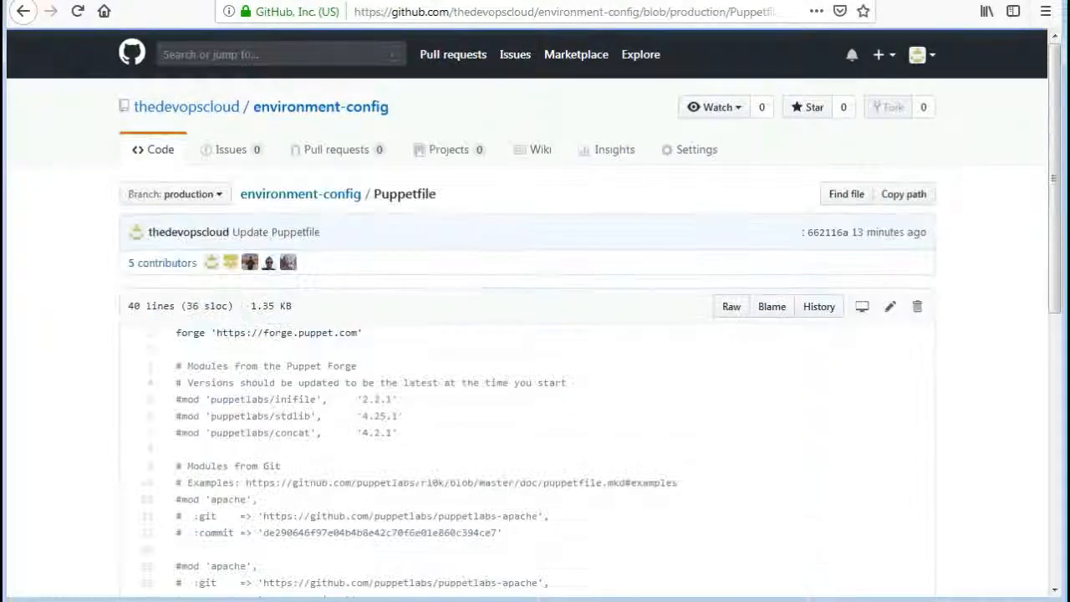
scroll(down, 3)
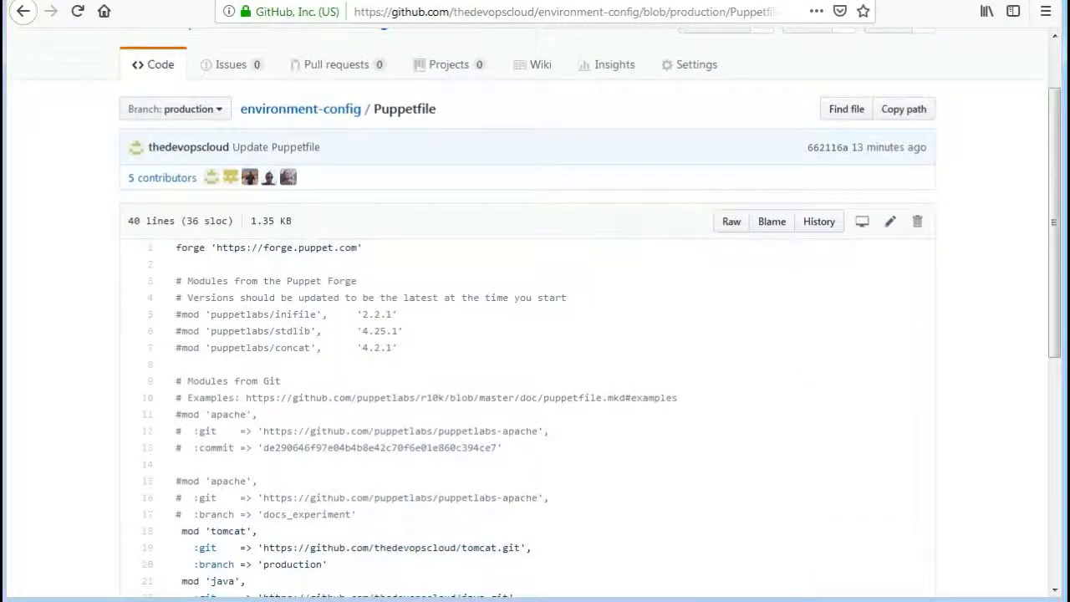
scroll(down, 3)
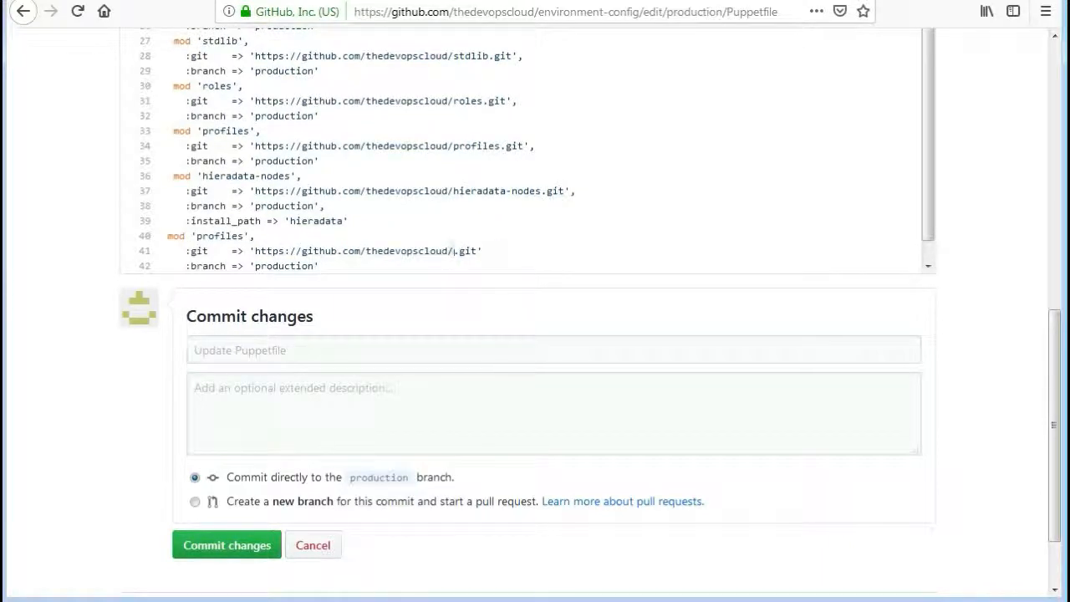
- Add a mod 'motd' entry pointing at the thedevopscloud motd.git production branch and commit the change
text(motd)
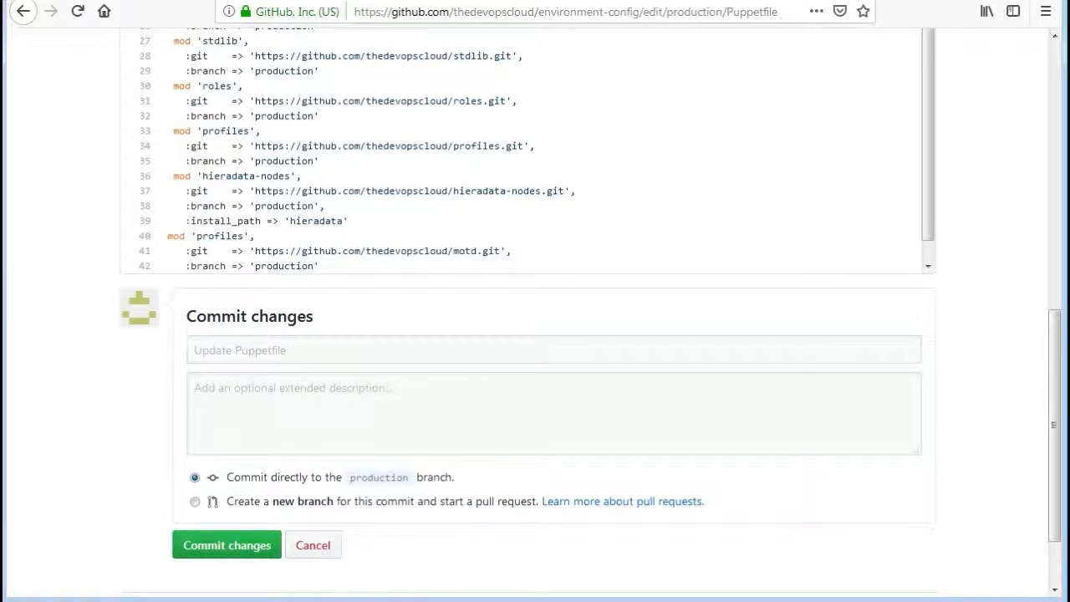
double_click(221, 236)
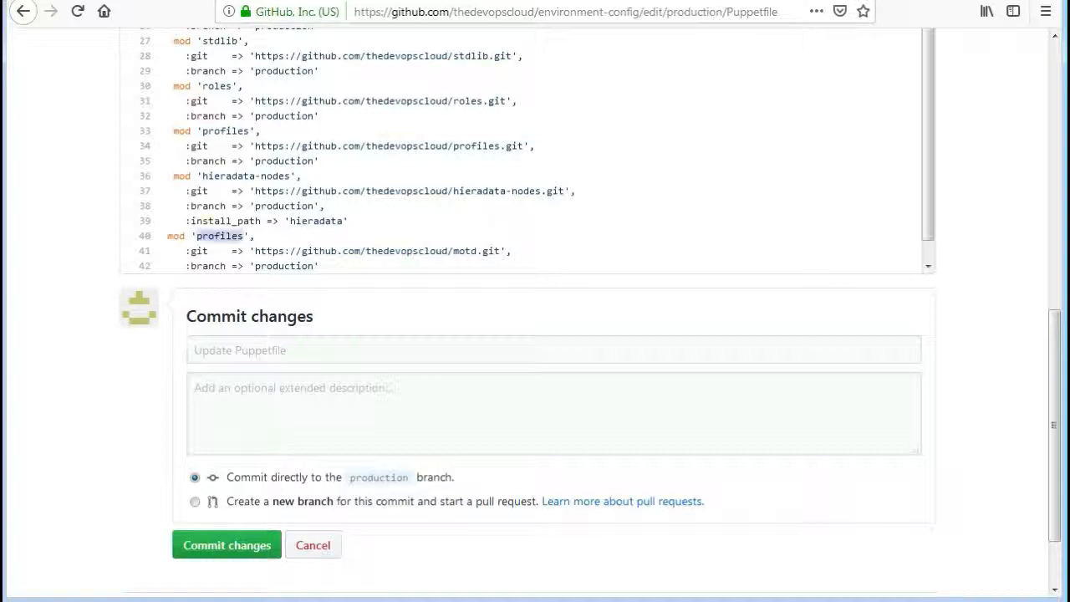
text(motd)
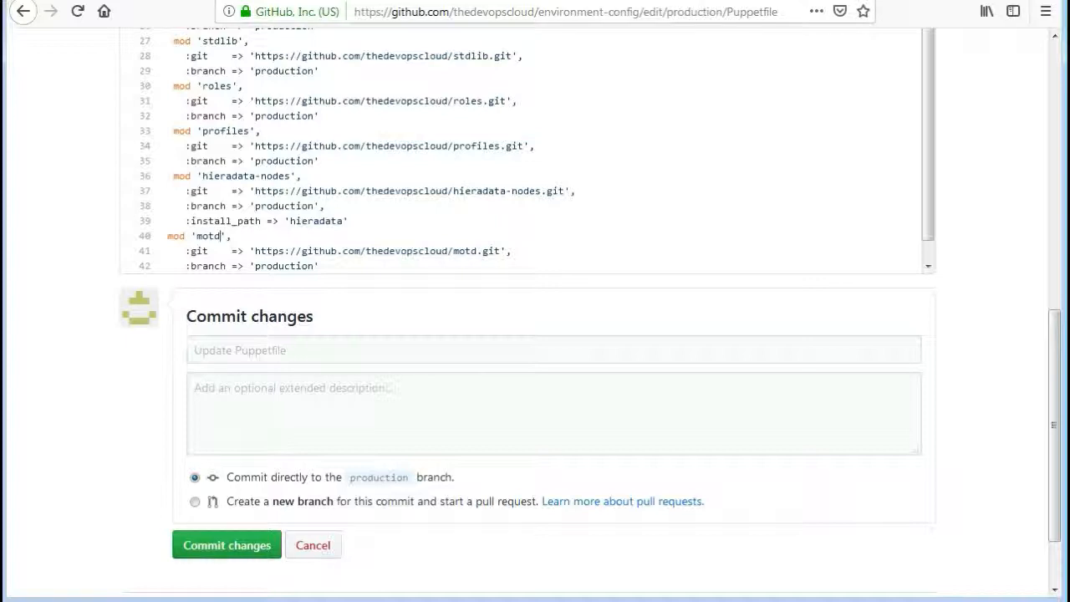
click(226, 545)
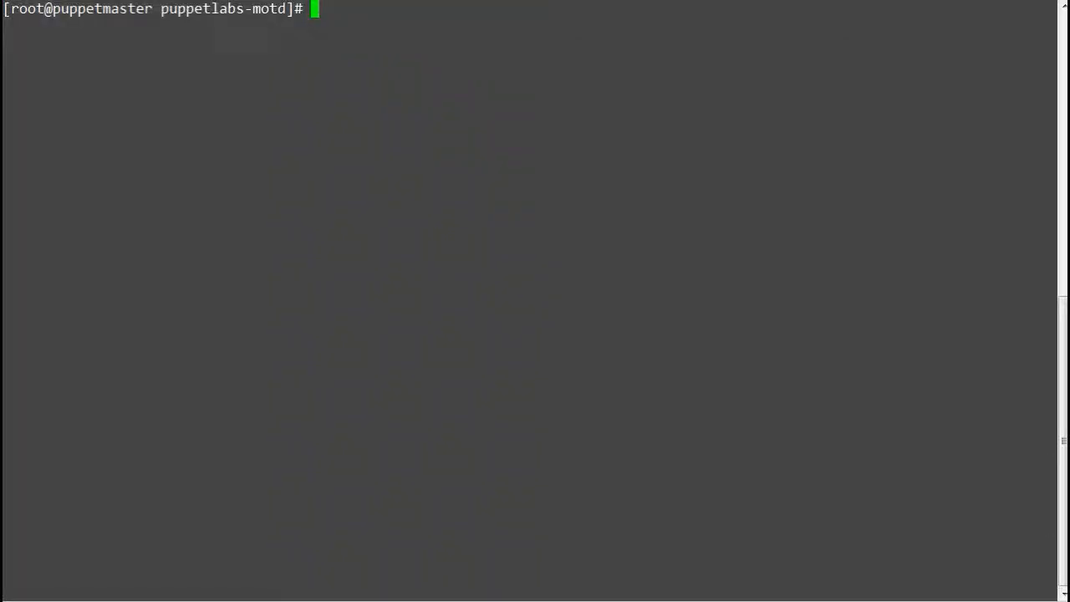
- Check crontab, deploy production with puppet-code, and list /etc/puppetlabs/code/environments/production/modules/
text(crontab -)
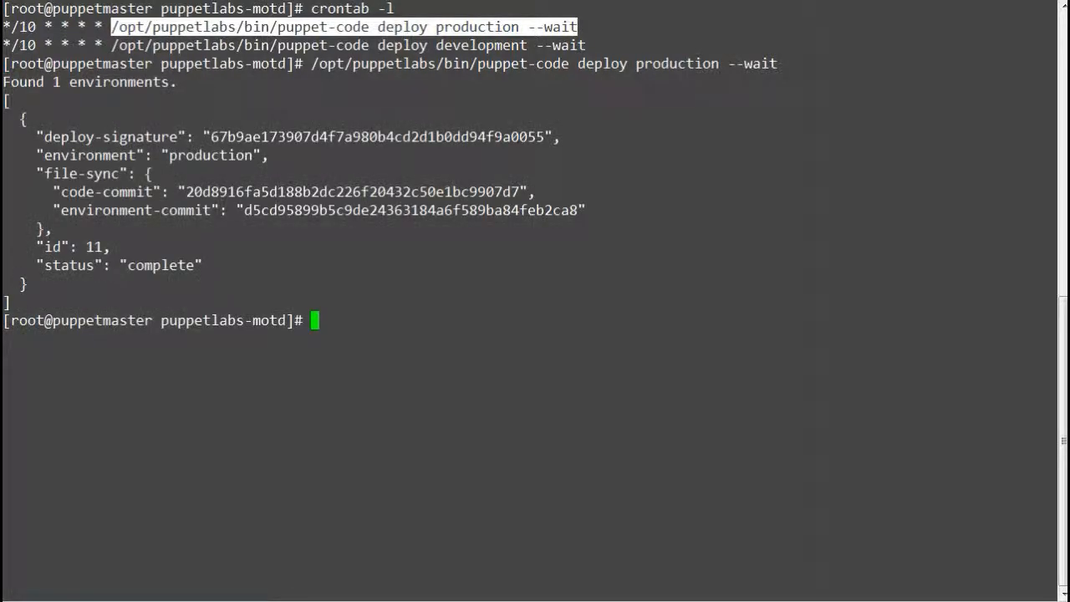
text(ls -ll /)
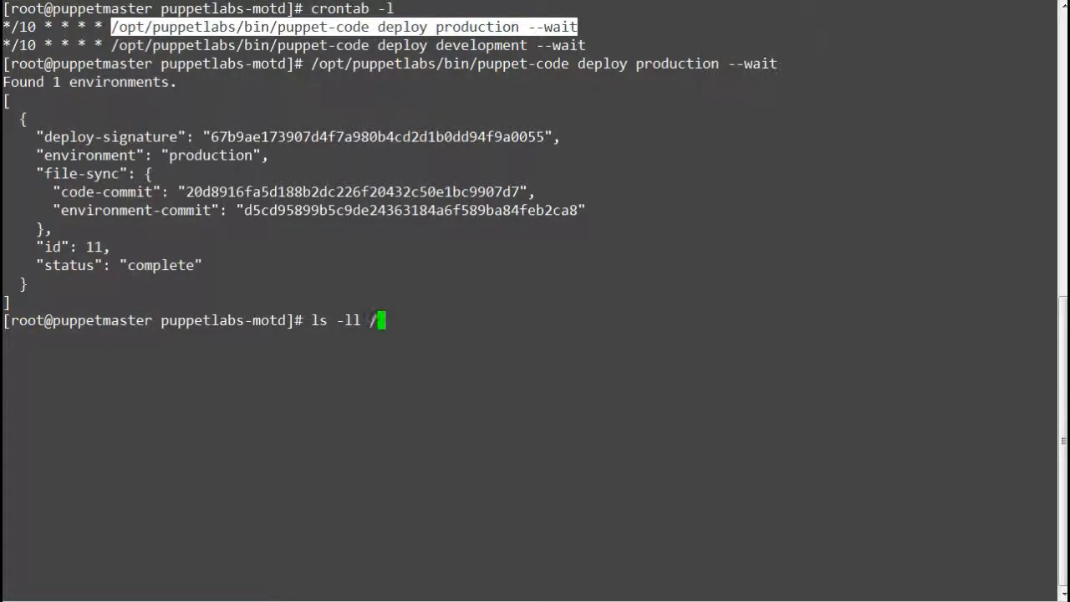
text(etc/puppetlabs/p)
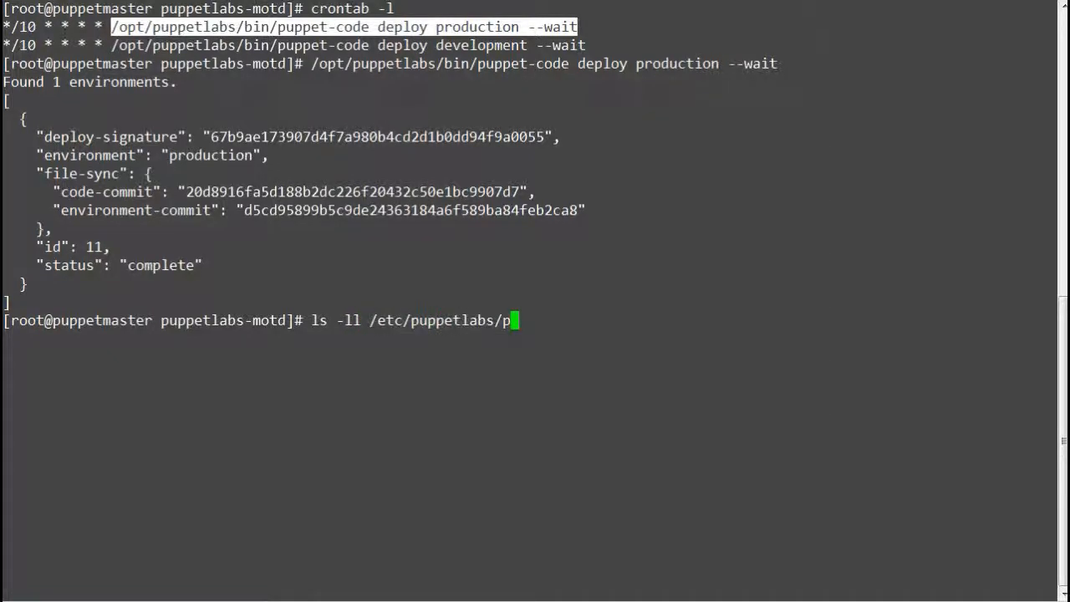
text(code)
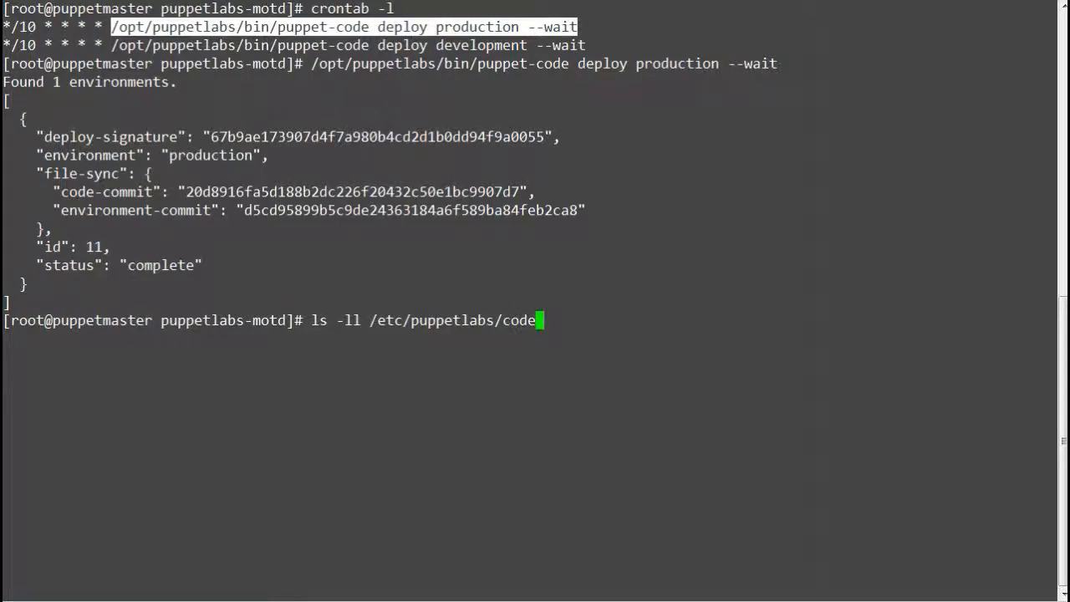
text(/environments/production/)
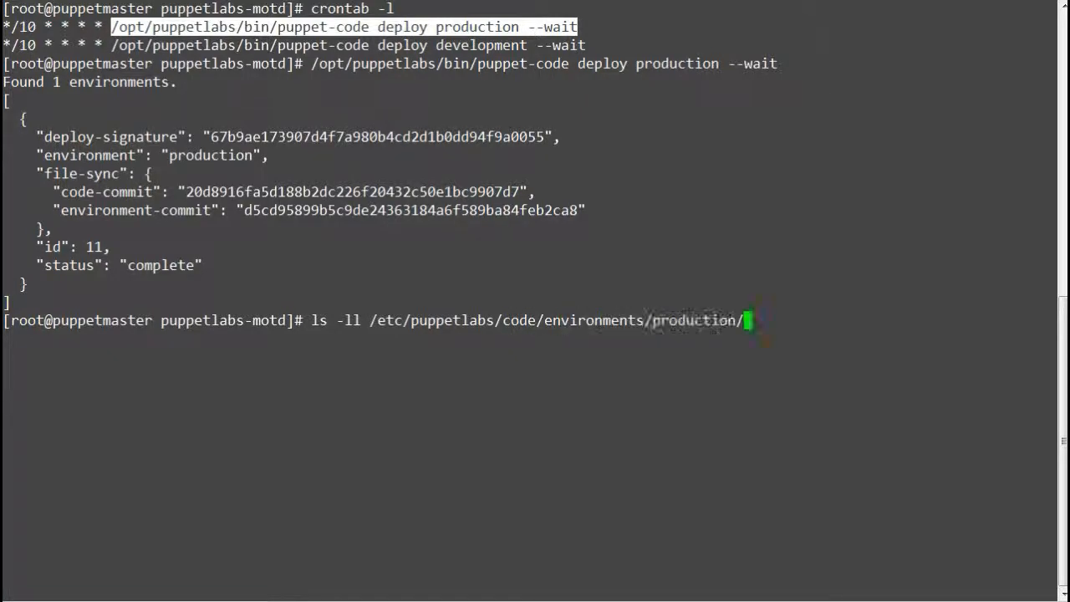
text(modules/)
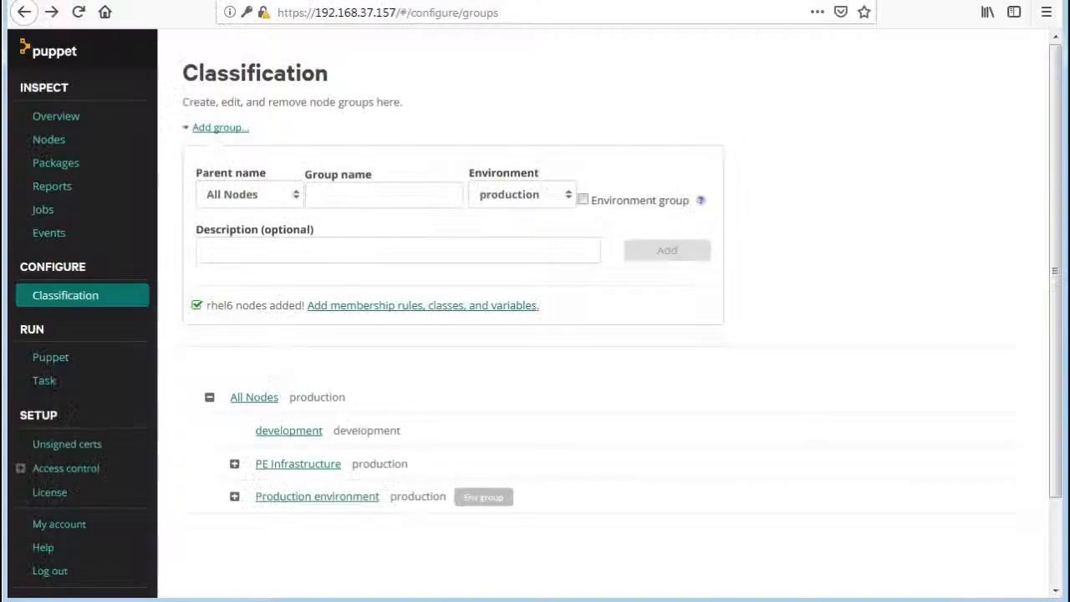
- Add a node group named 'rhel6 linux' on the Classification page and enter the new group
text(rhel6)
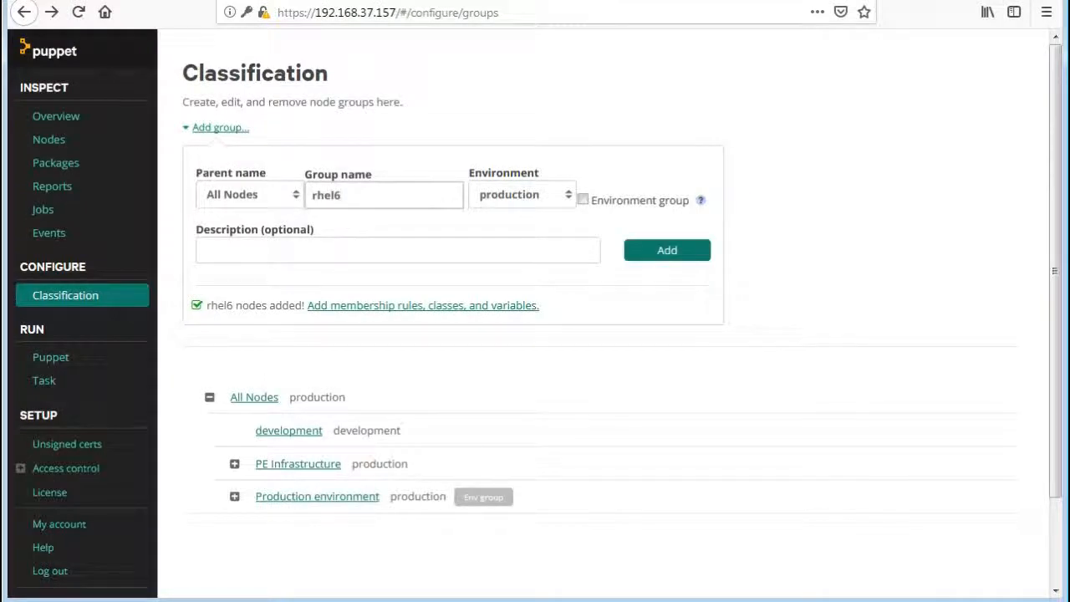
text(linux)
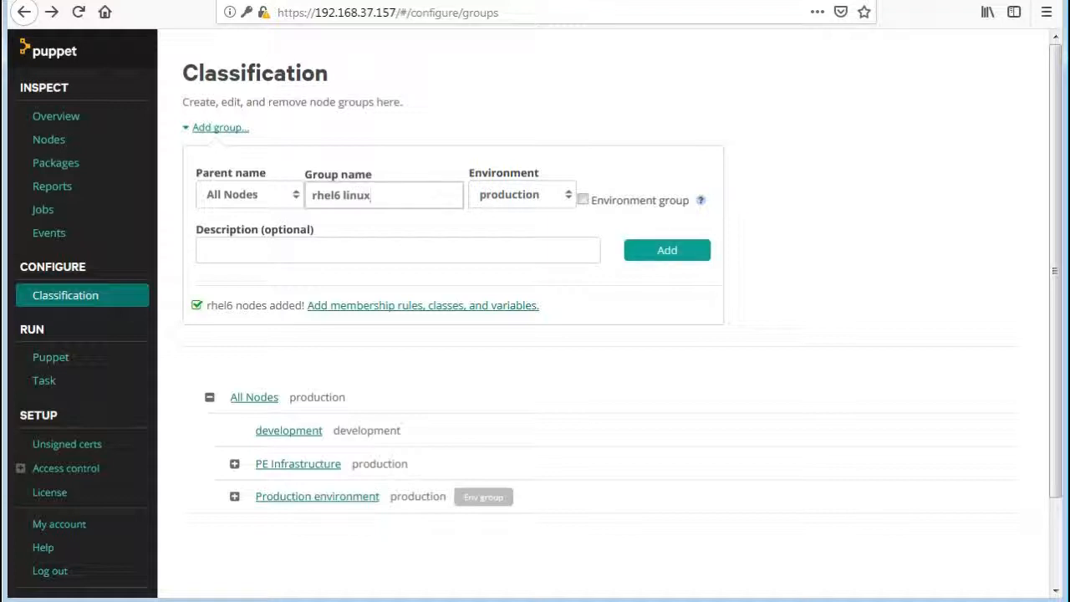
click(666, 251)
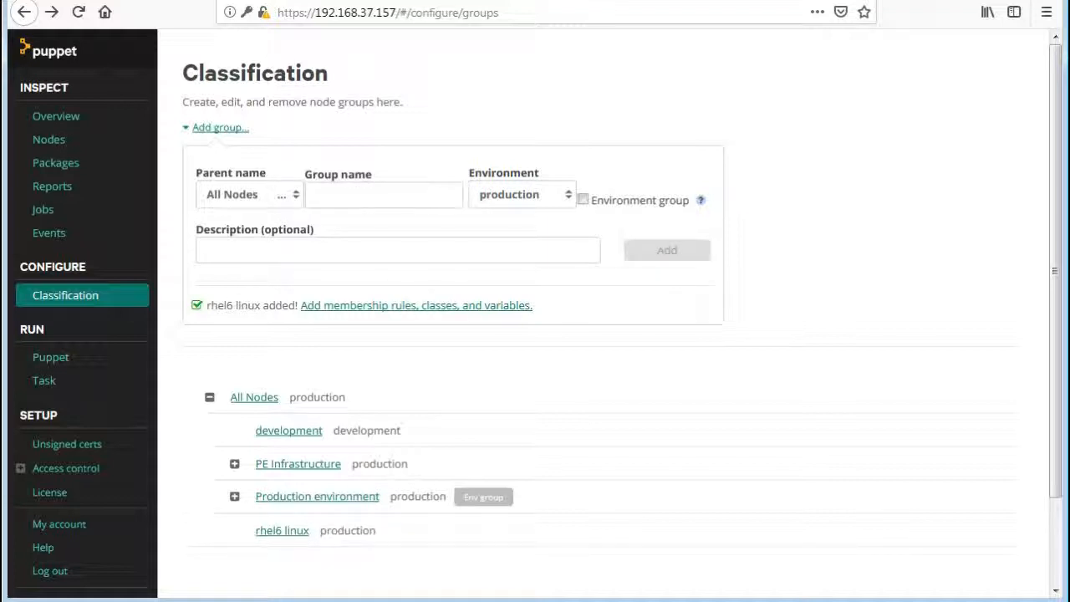
click(281, 530)
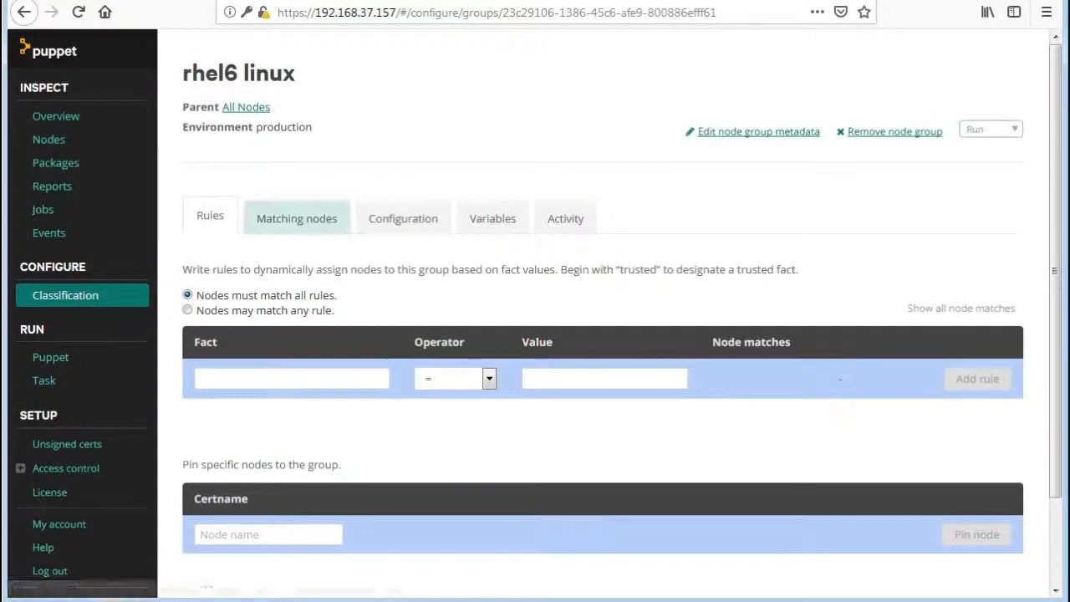
- Add a rule role = rhel6::base to the group and confirm node3.devops.com is the matching node
click(294, 217)
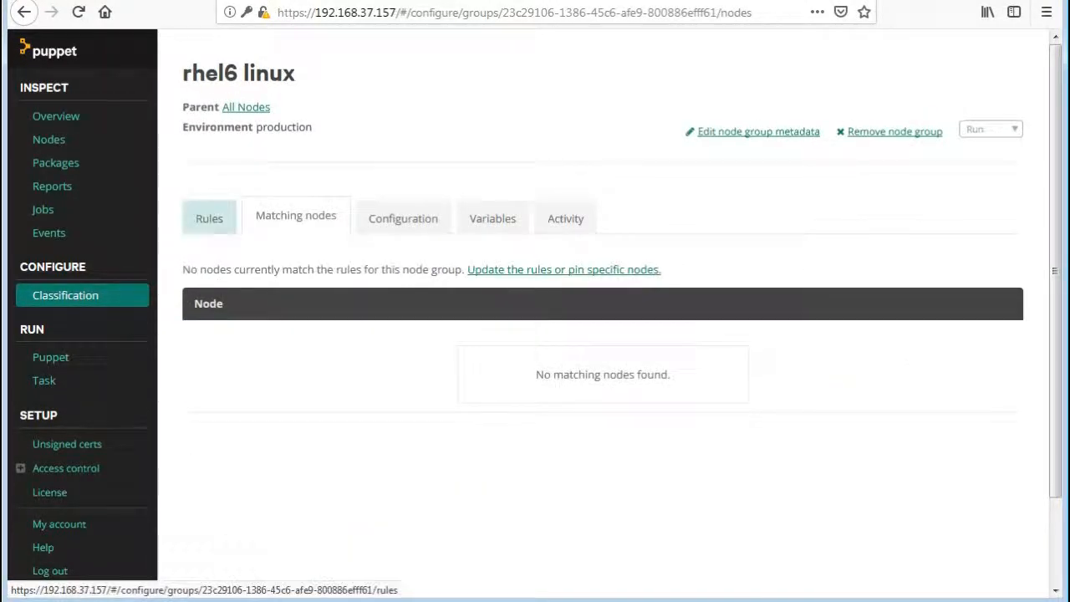
click(209, 218)
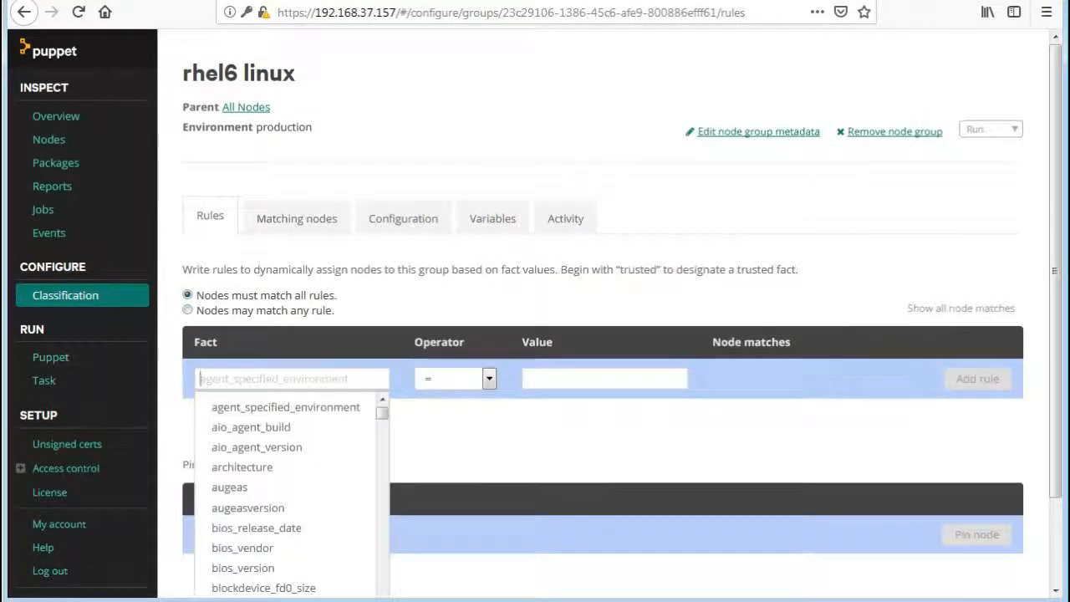
text(role)
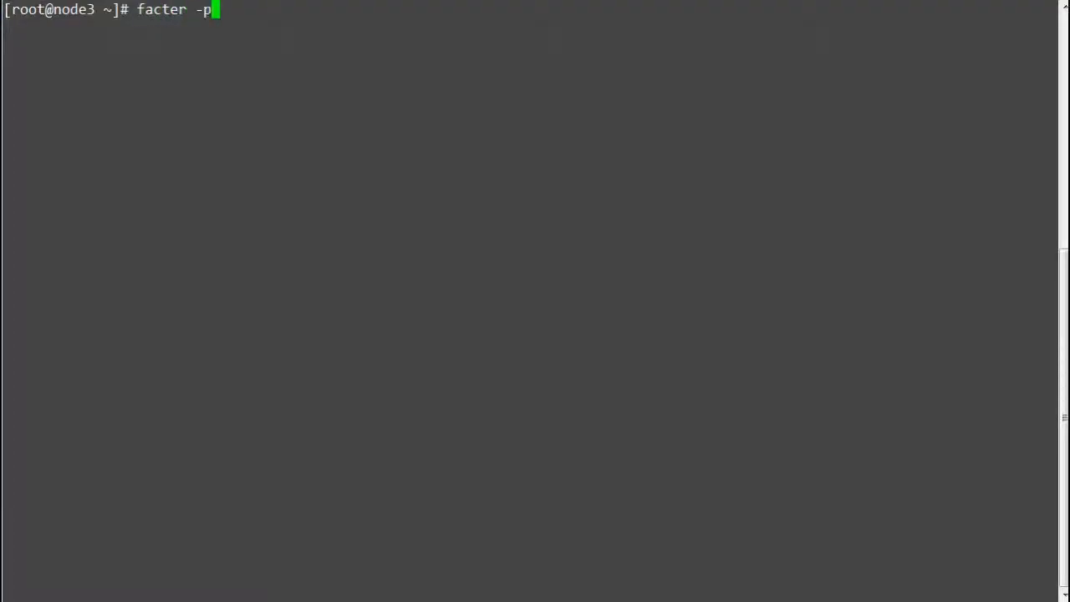
text(role)
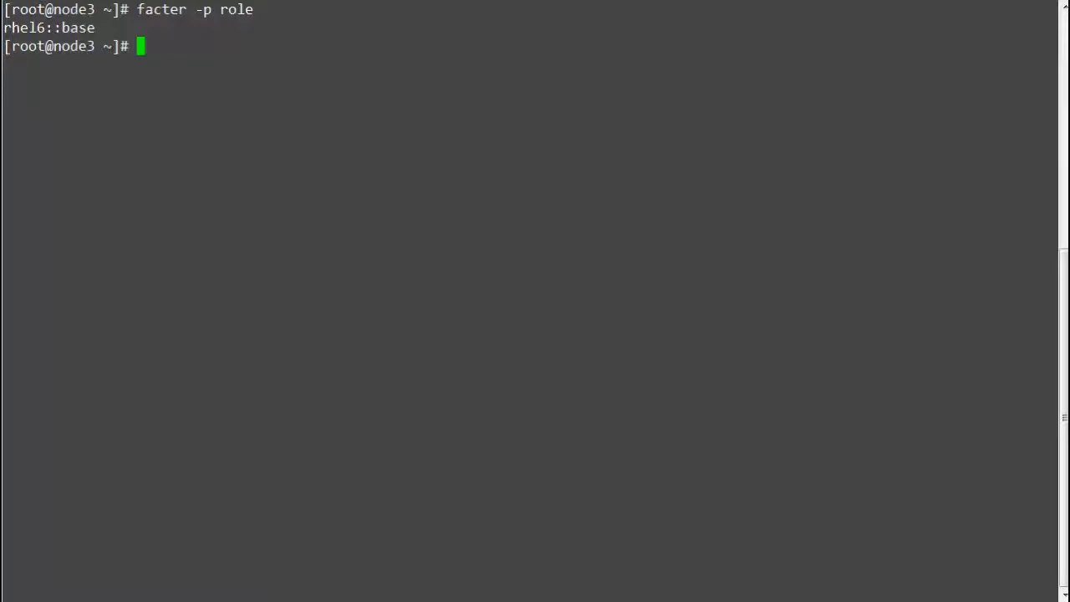
double_click(49, 26)
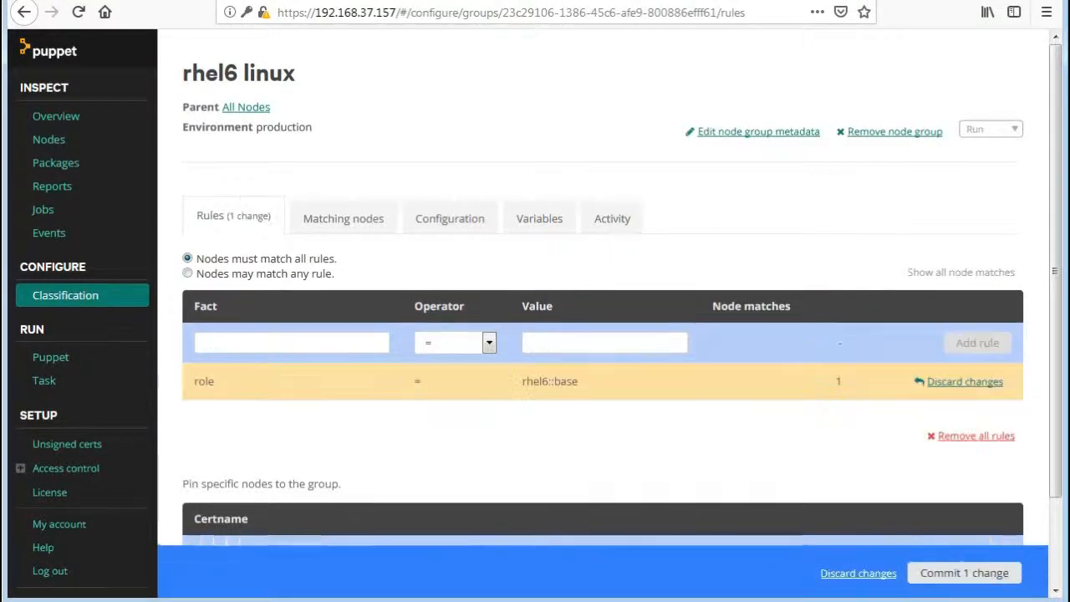
mouse_move(343, 217)
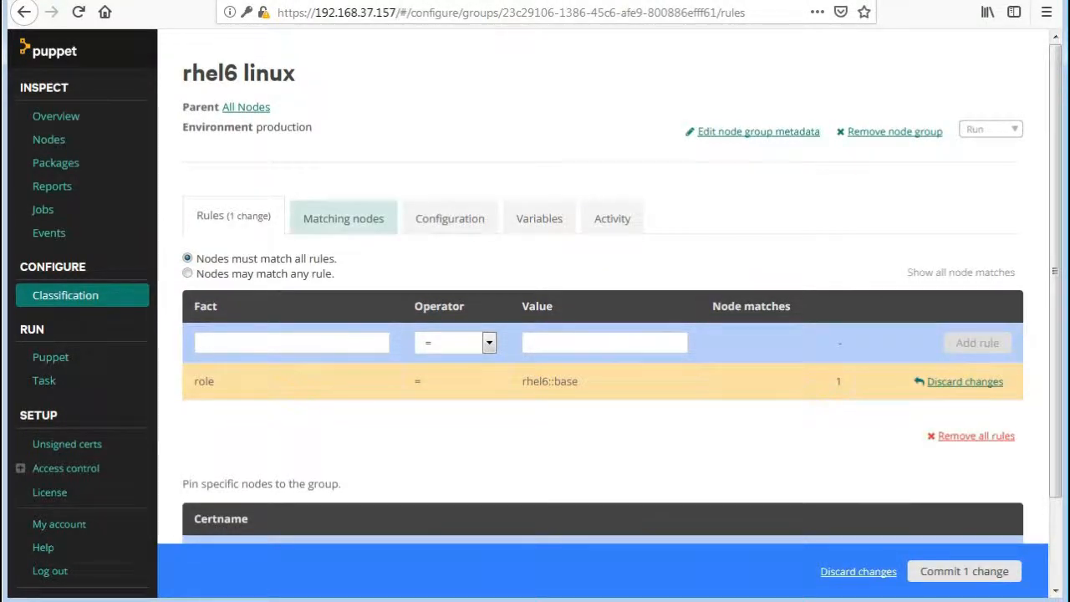
click(343, 217)
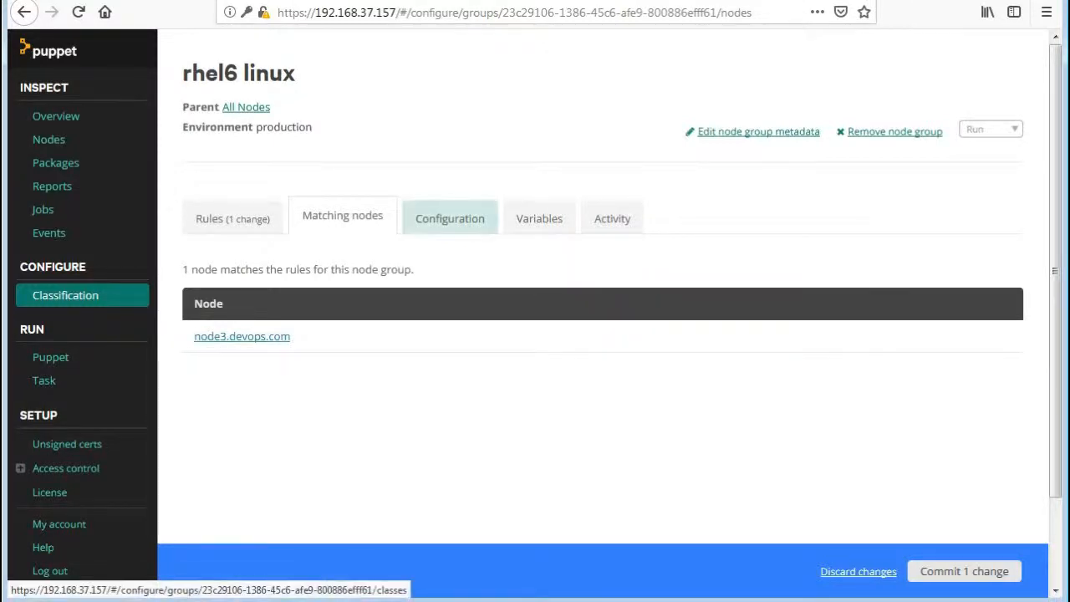
- Add the motd class to the rhel6 linux group's configuration and re-check its matching nodes and rules
click(448, 218)
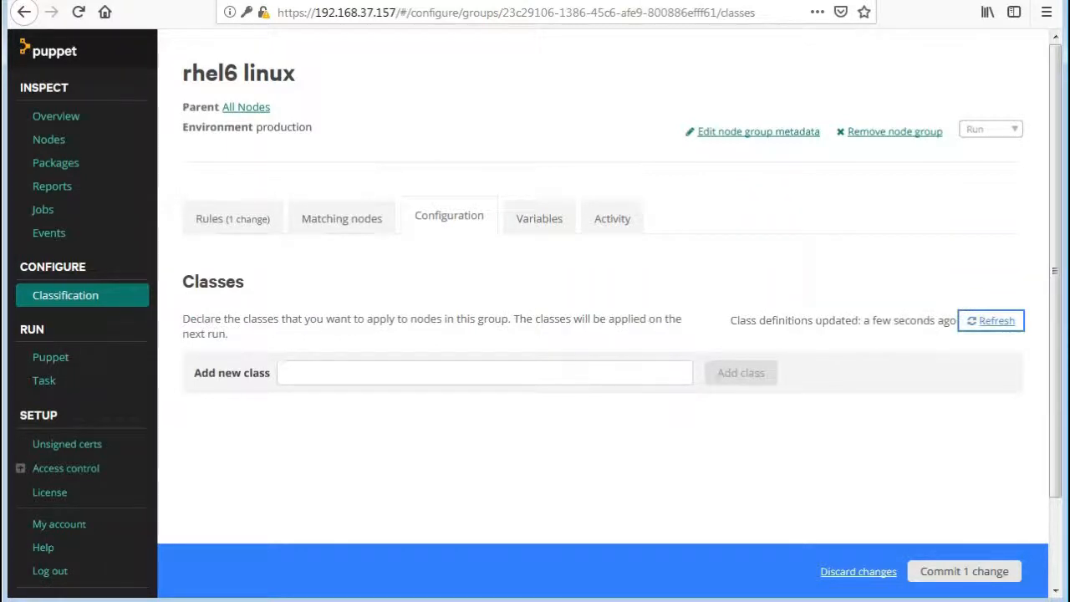
click(485, 373)
text(motd)
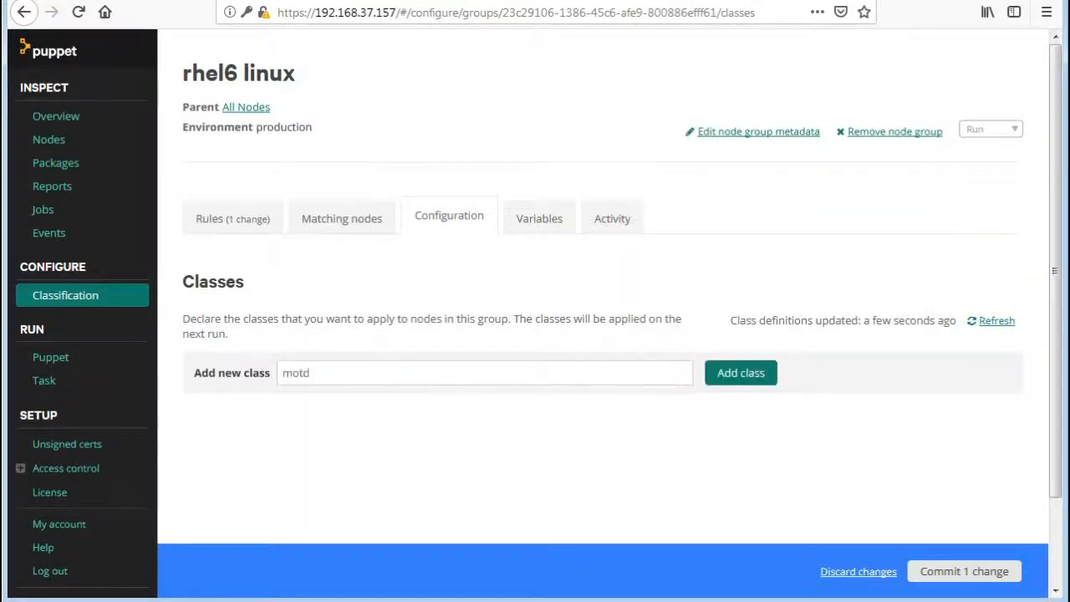
click(740, 371)
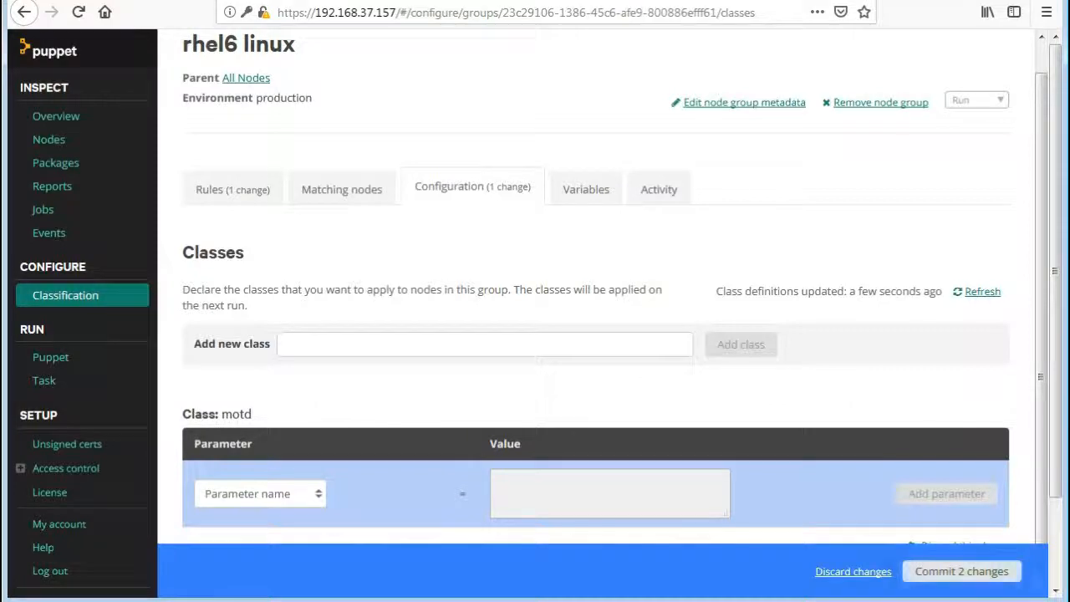
click(341, 187)
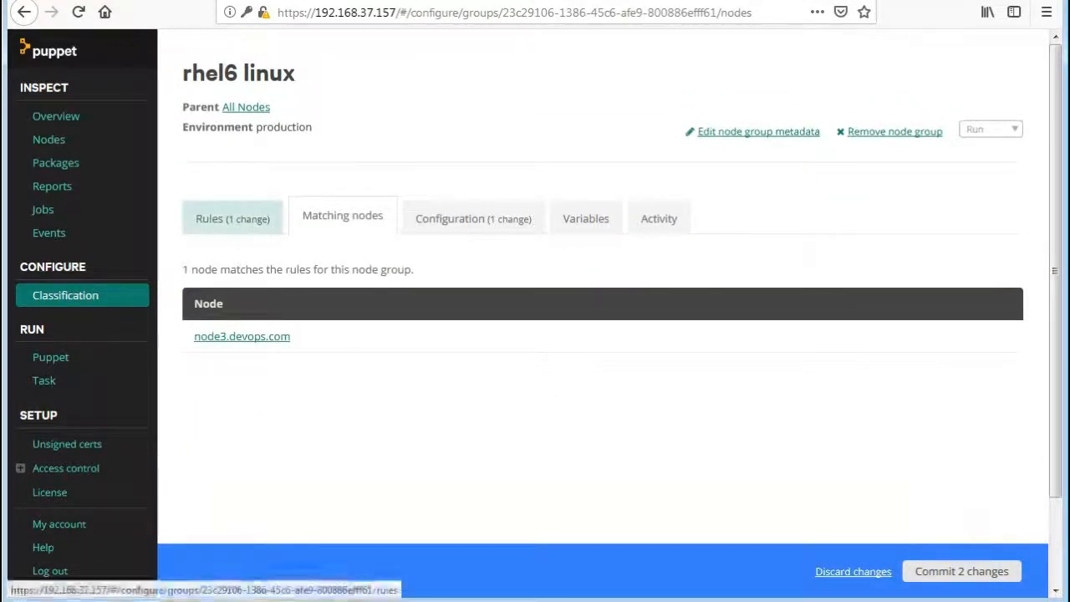
click(232, 217)
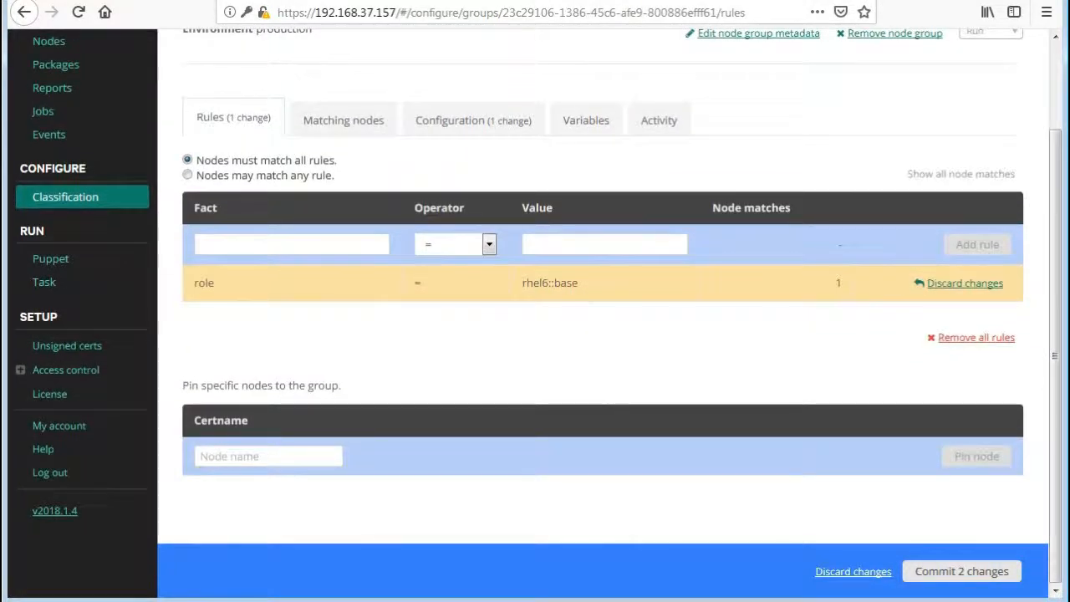
- Review the group's class configuration page and commit the pending changes
click(472, 121)
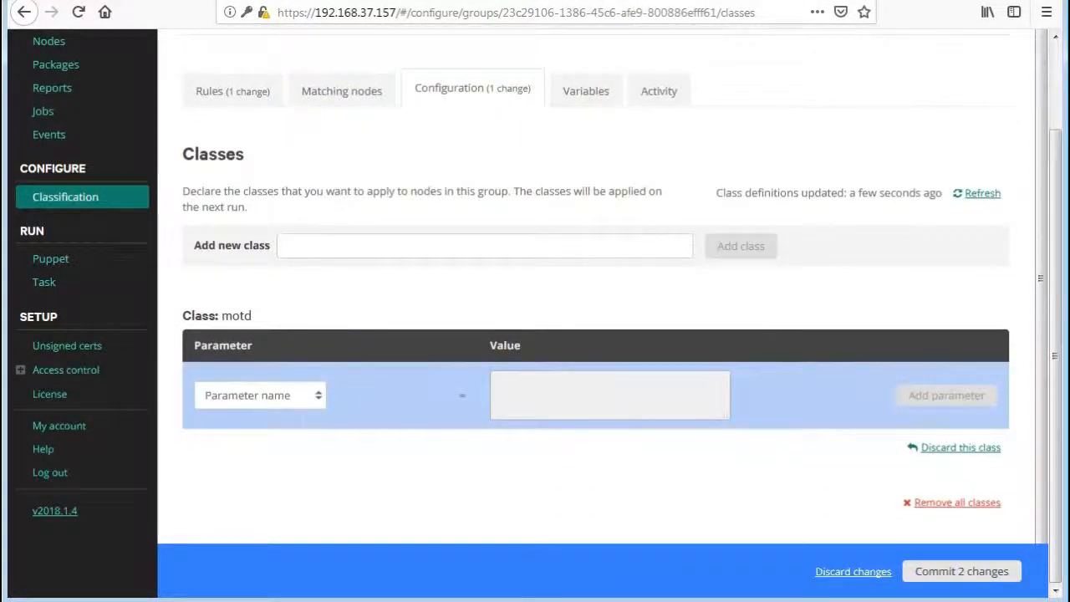
scroll(down, 3)
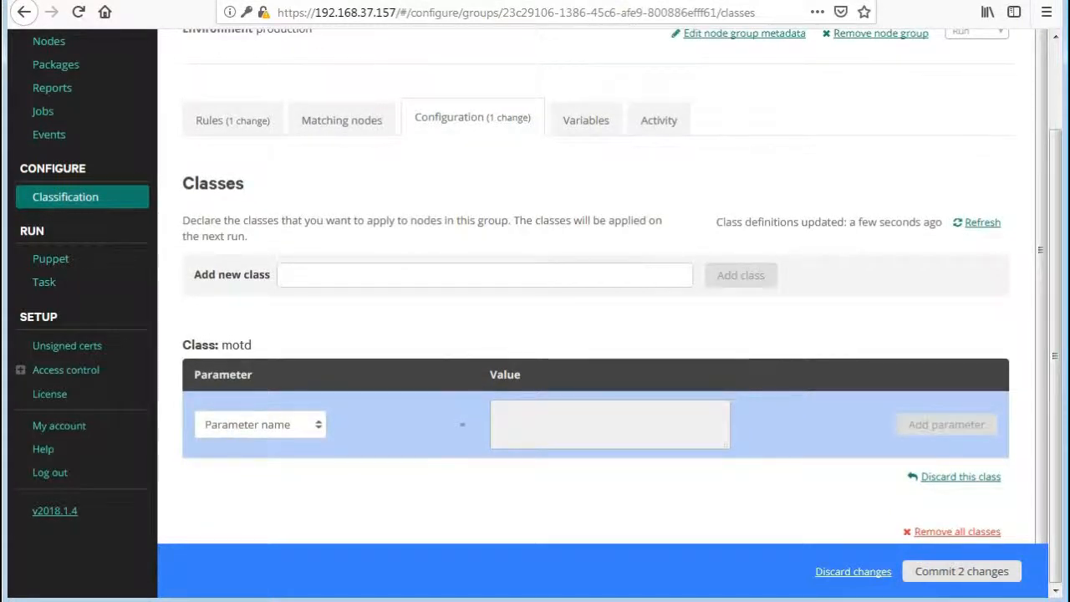
click(485, 274)
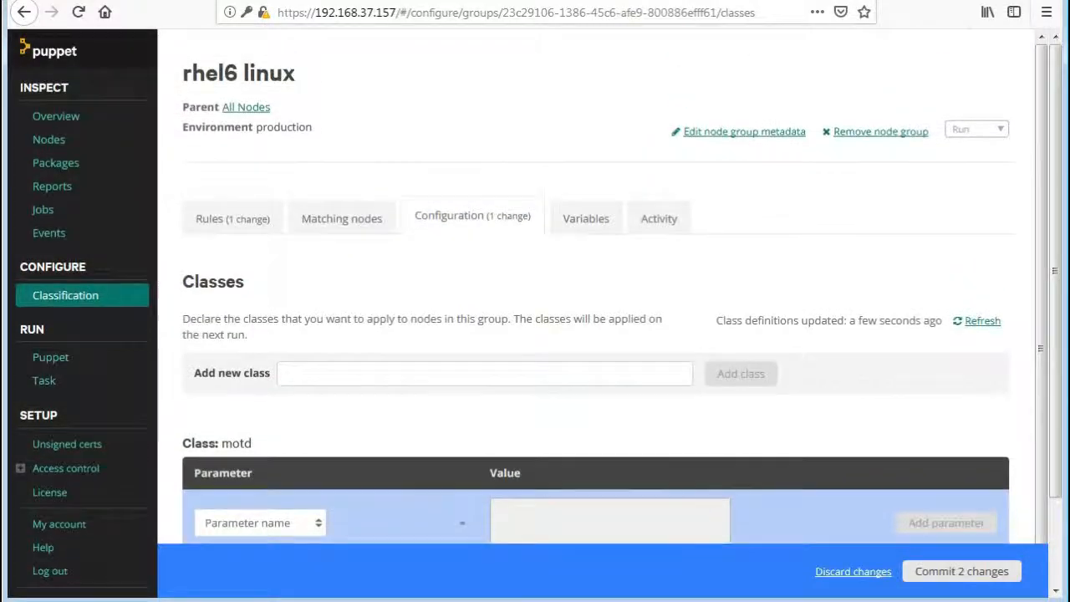
scroll(down, 3)
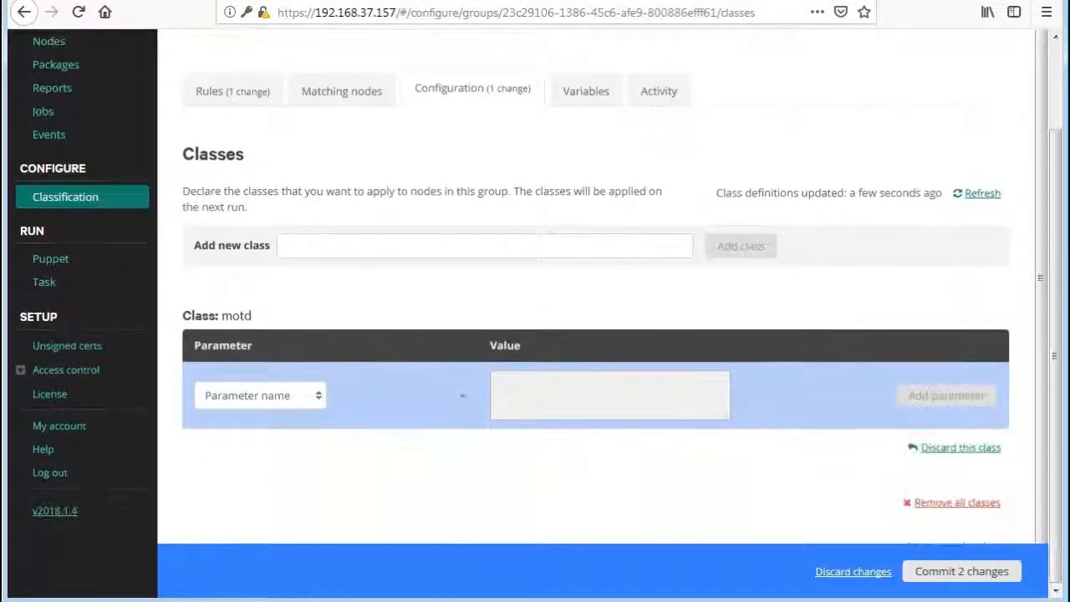
click(962, 572)
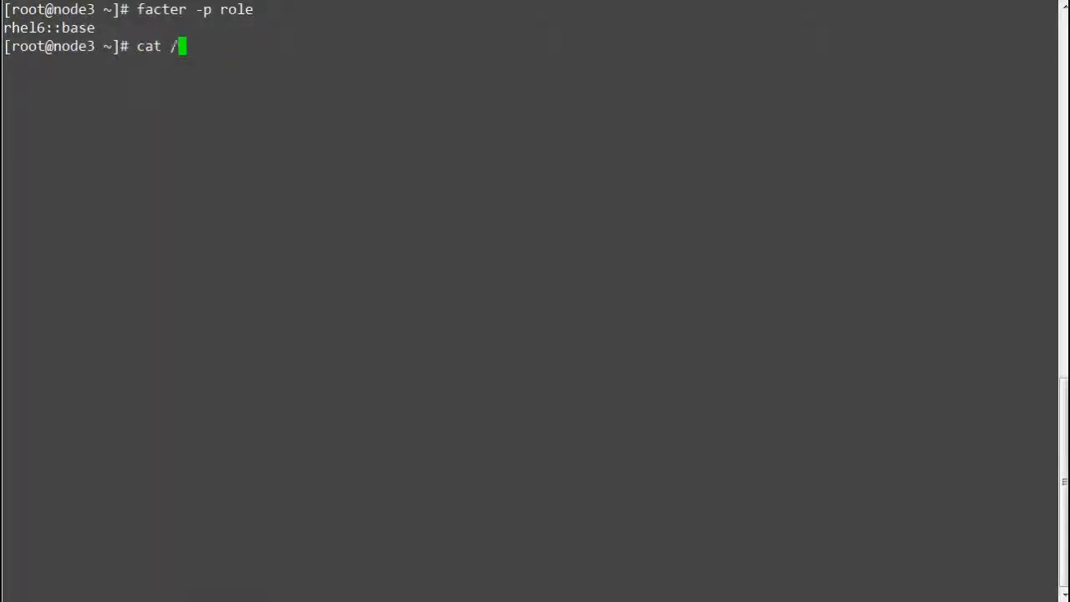
- Show /etc/motd on node3, run puppet agent -t to apply the RedHat 6.0 banner, and cat /etc/motd again
text(etc/motd)
text(puppet agent -t)
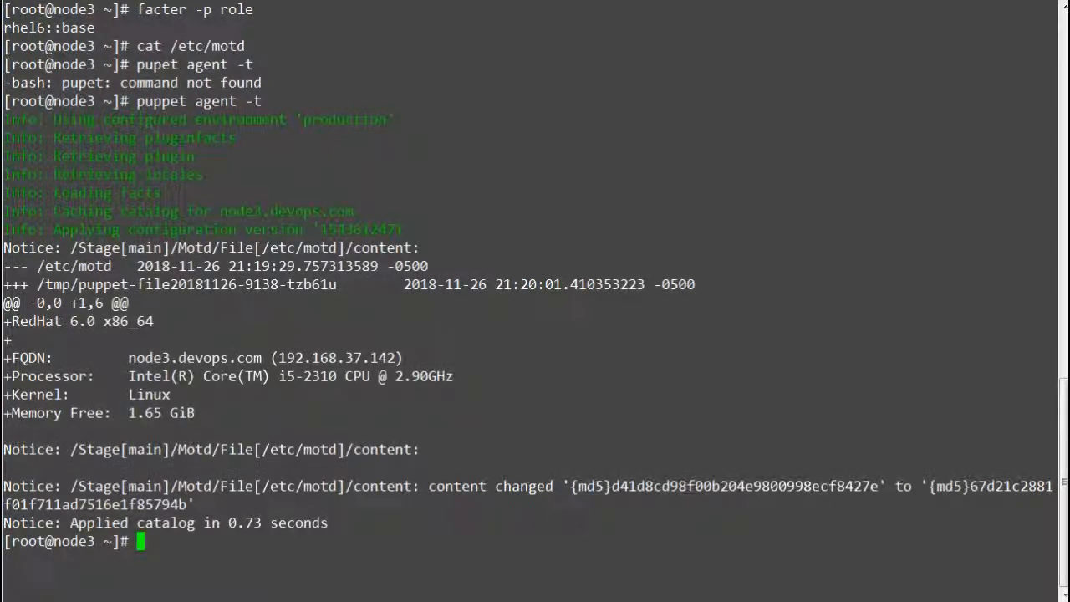
text(cat)
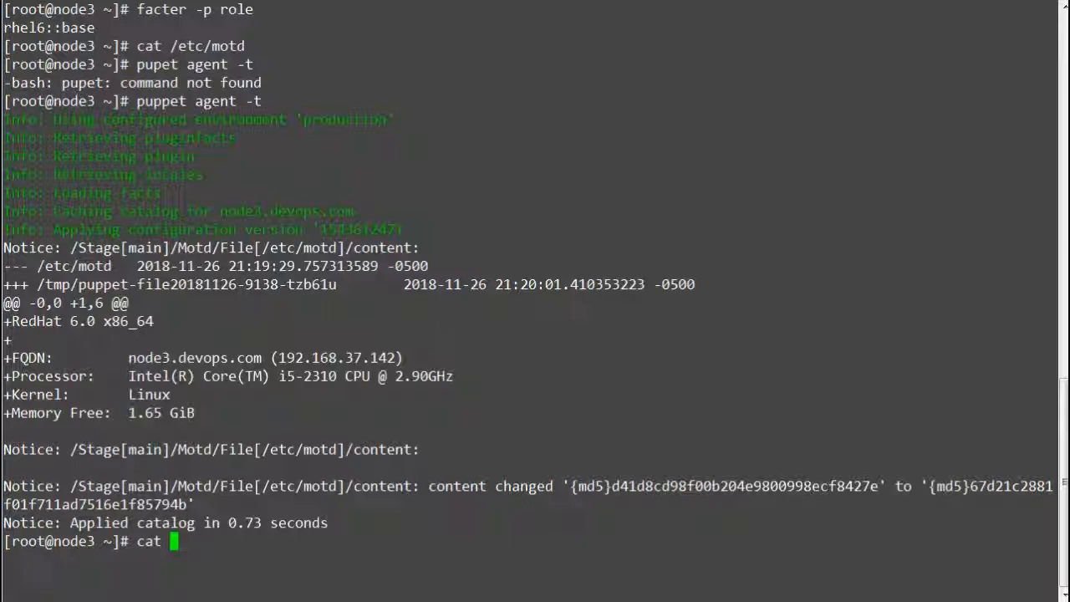
text(/etc/motd)
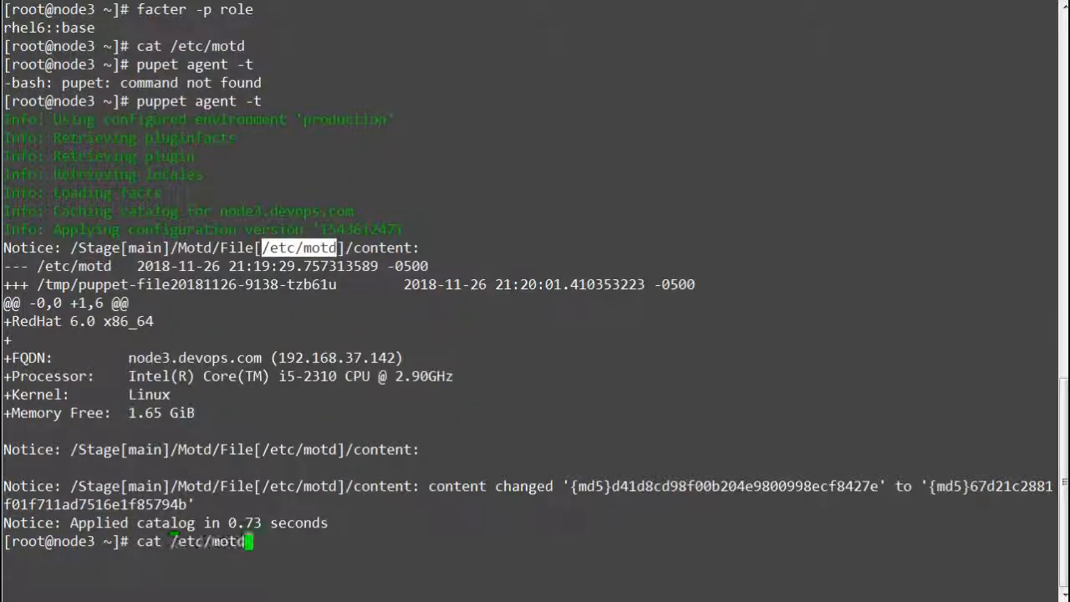